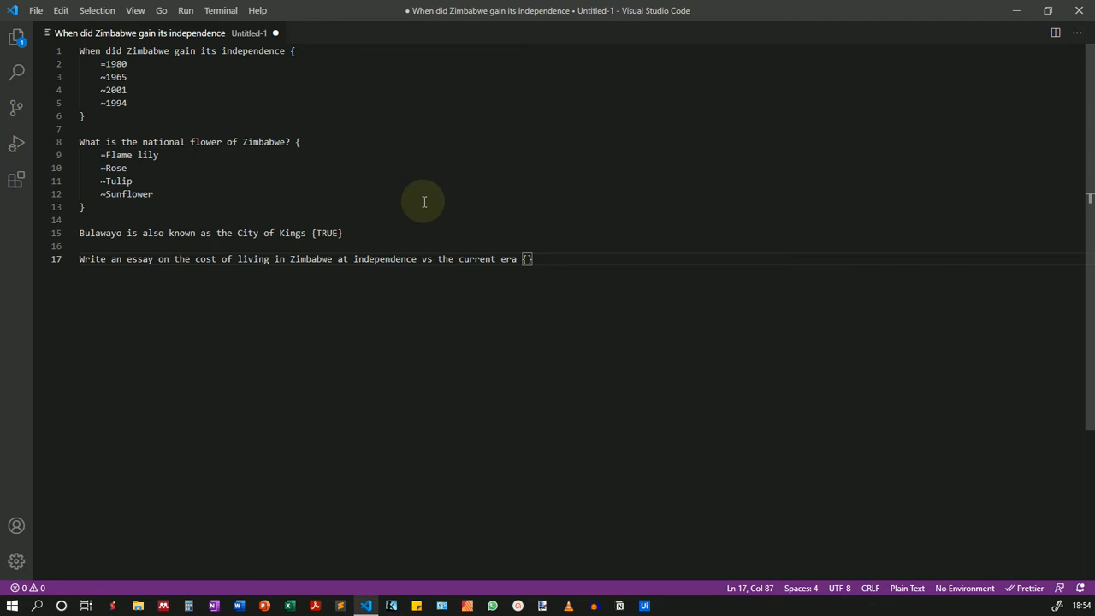
mouse_move(359, 184)
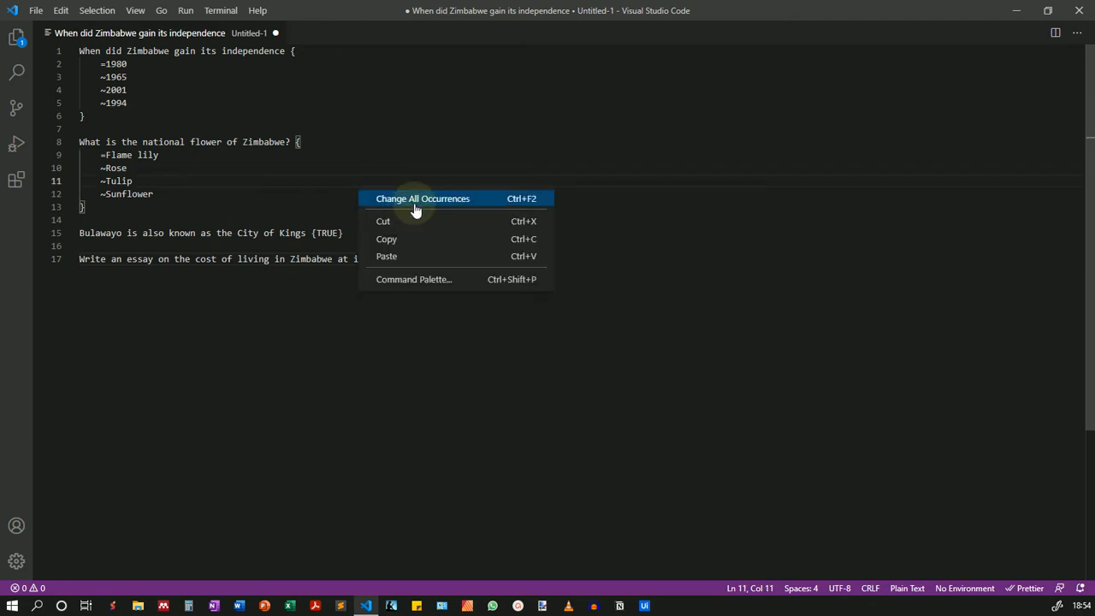
mouse_move(419, 166)
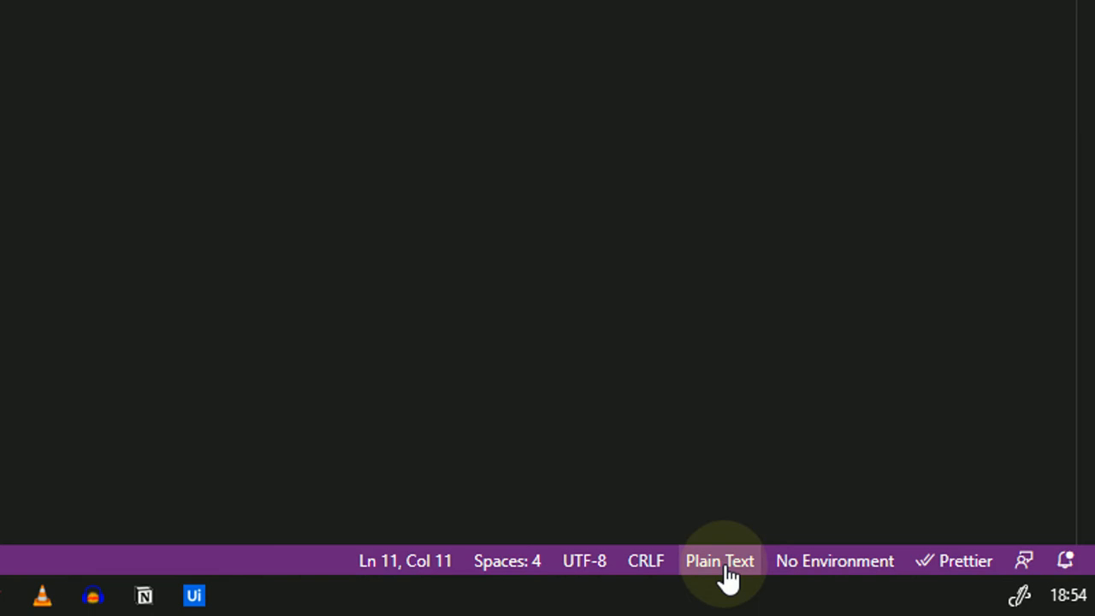
mouse_move(719, 560)
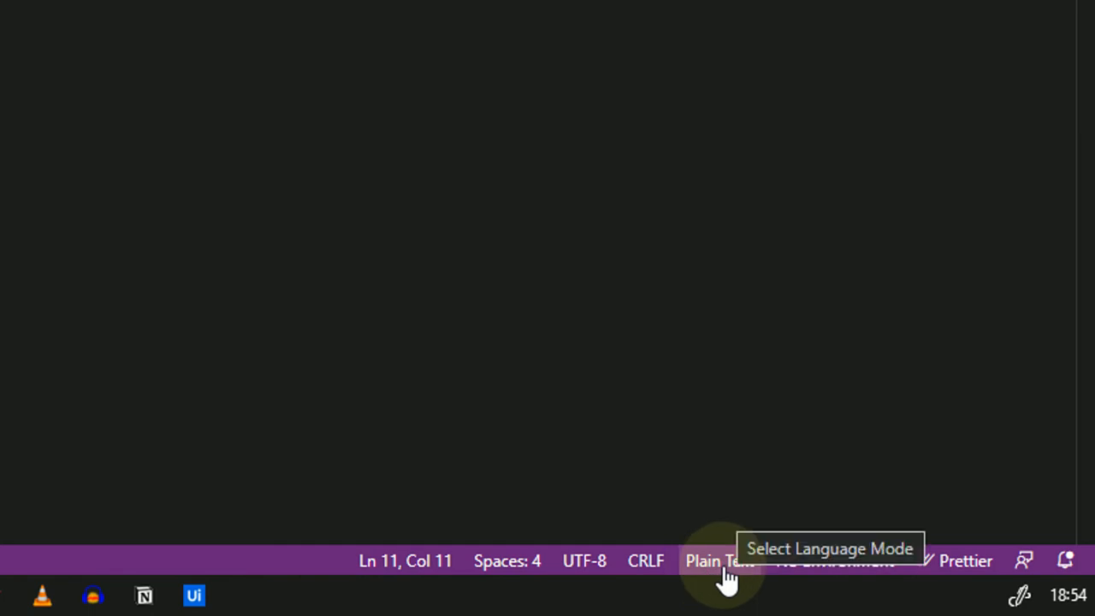
Open the language mode list from the Plain Text status bar item
left_click(719, 560)
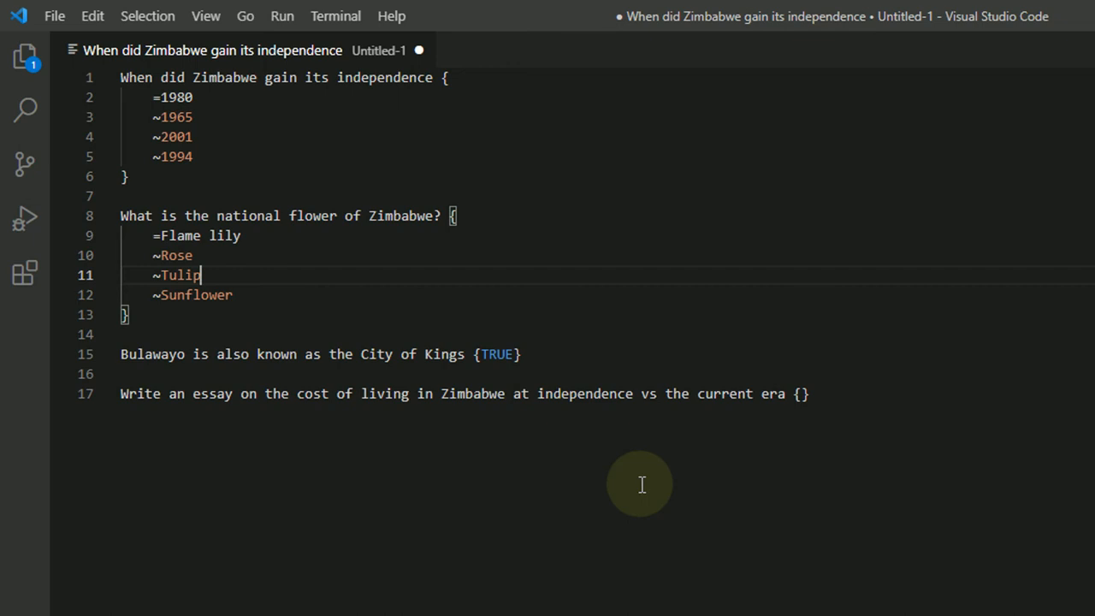
mouse_move(408, 454)
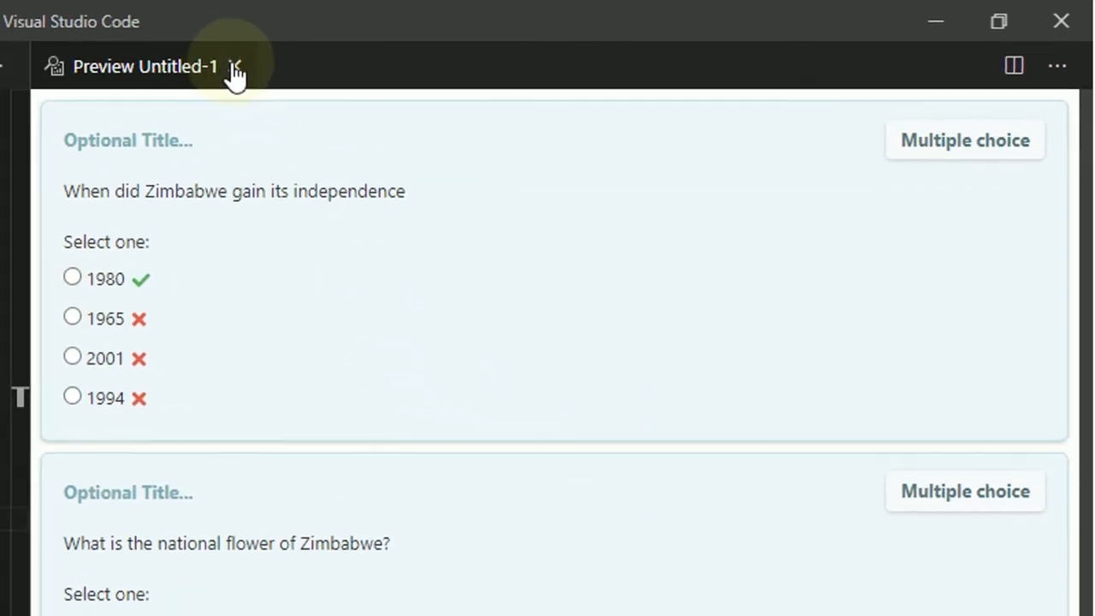
Close the Preview tab and switch the language mode from Gift to Plain Text
left_click(236, 66)
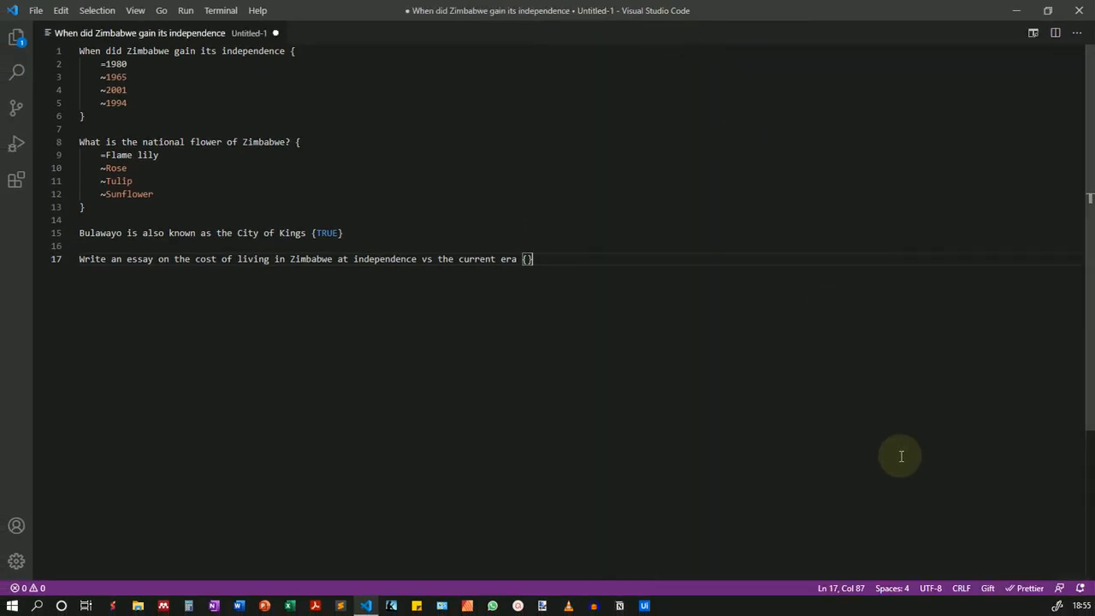
left_click(987, 587)
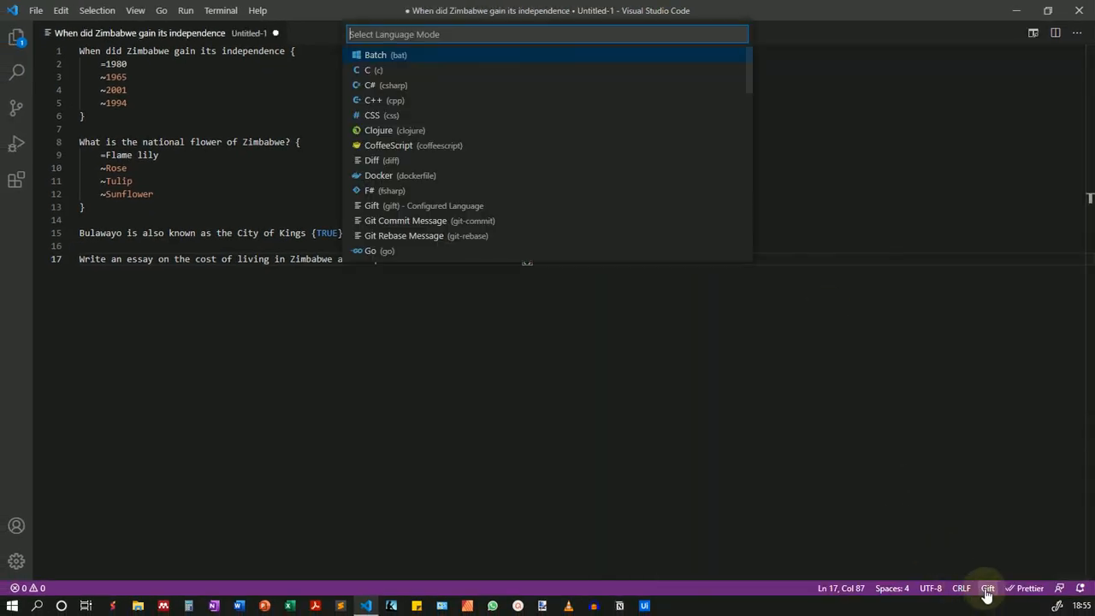
type("pl")
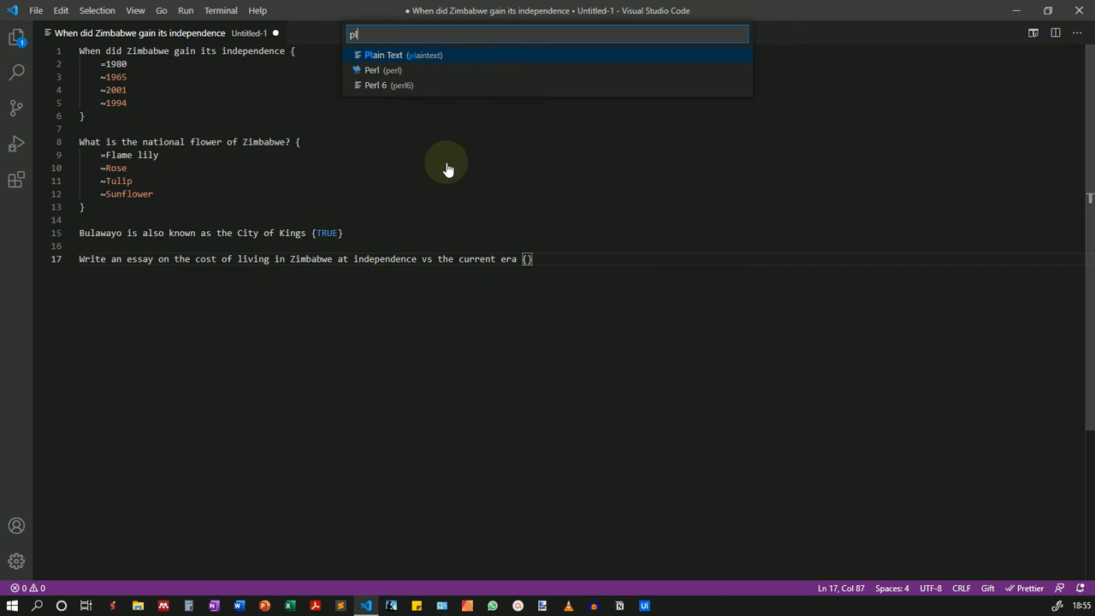
left_click(383, 55)
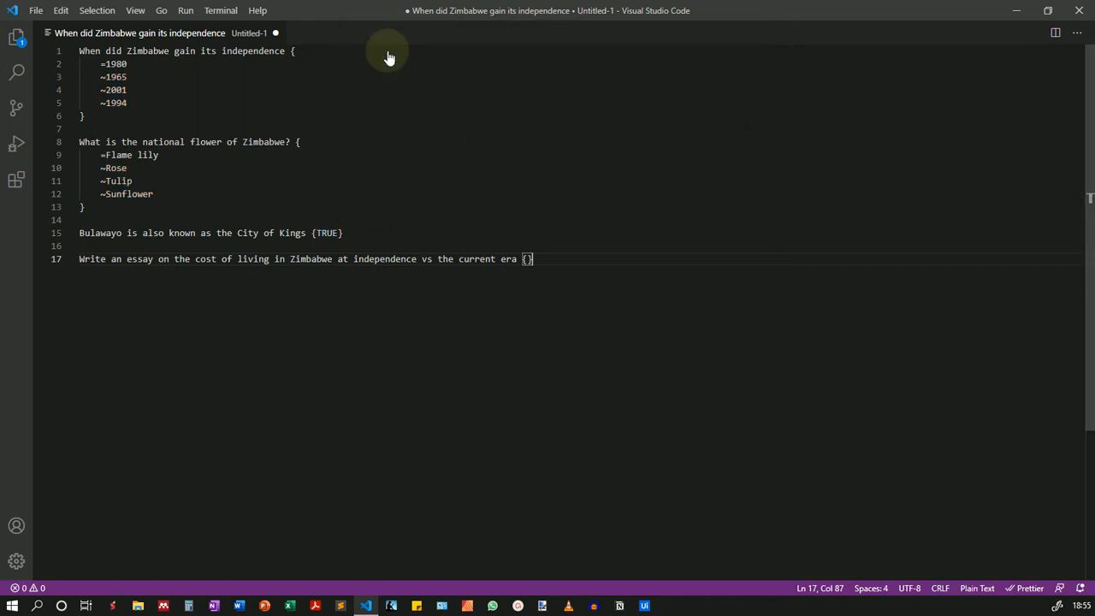
mouse_move(266, 355)
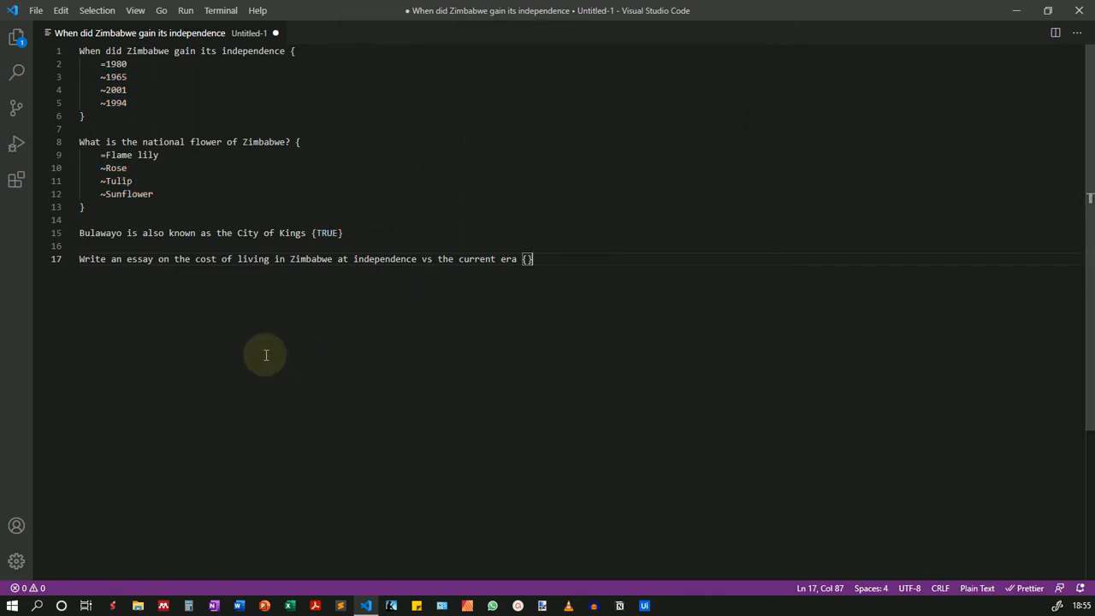
mouse_move(234, 323)
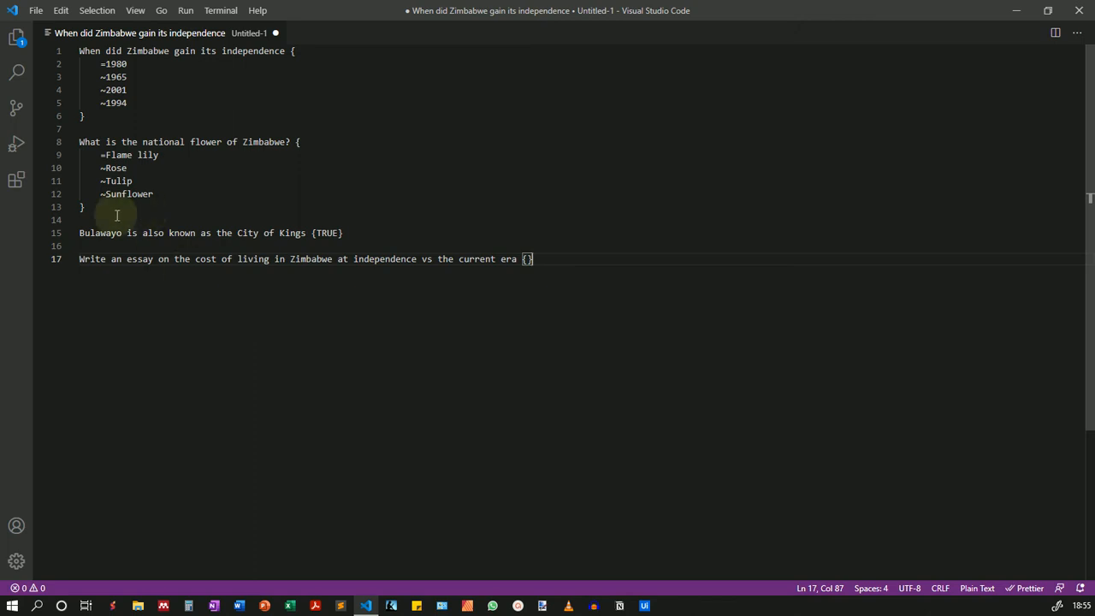
Save the quiz to Documents as Test2 with file type Gift (*.gift)
left_click(36, 10)
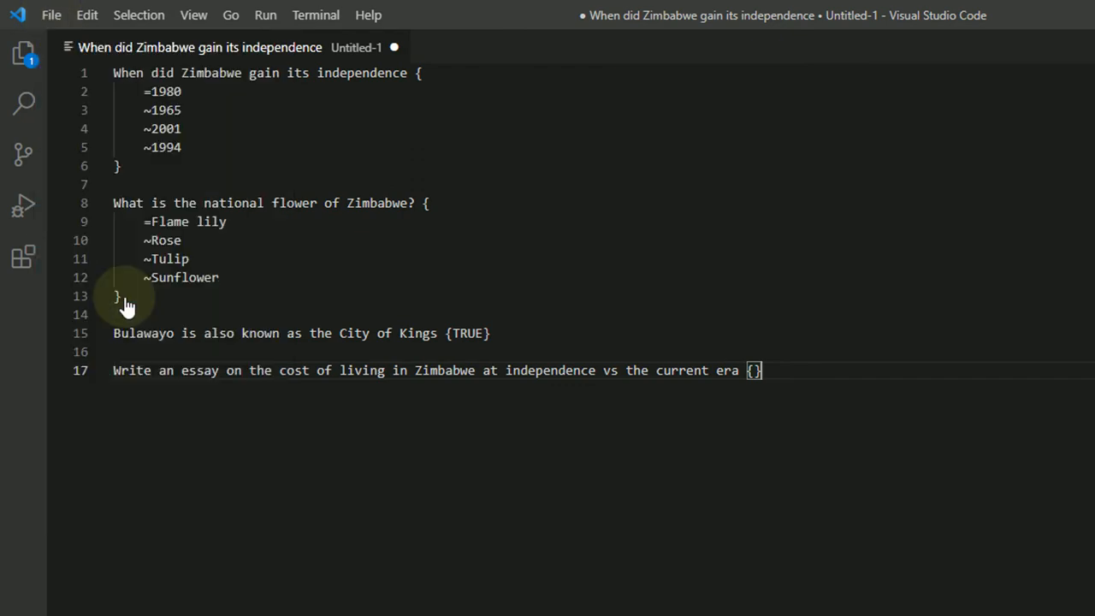
key("ctrl+s")
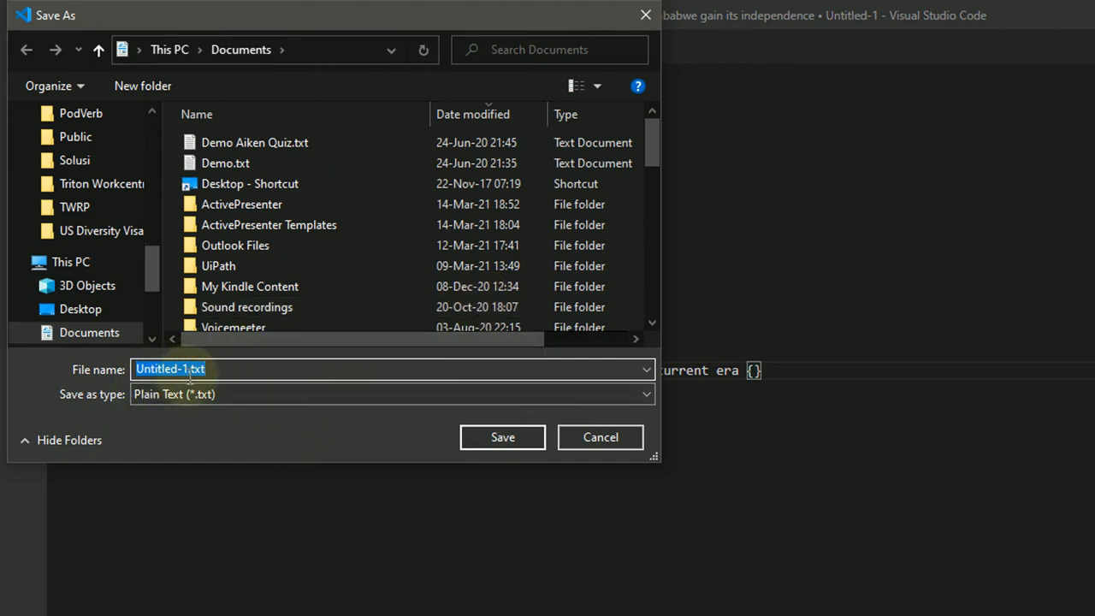
type("Test2")
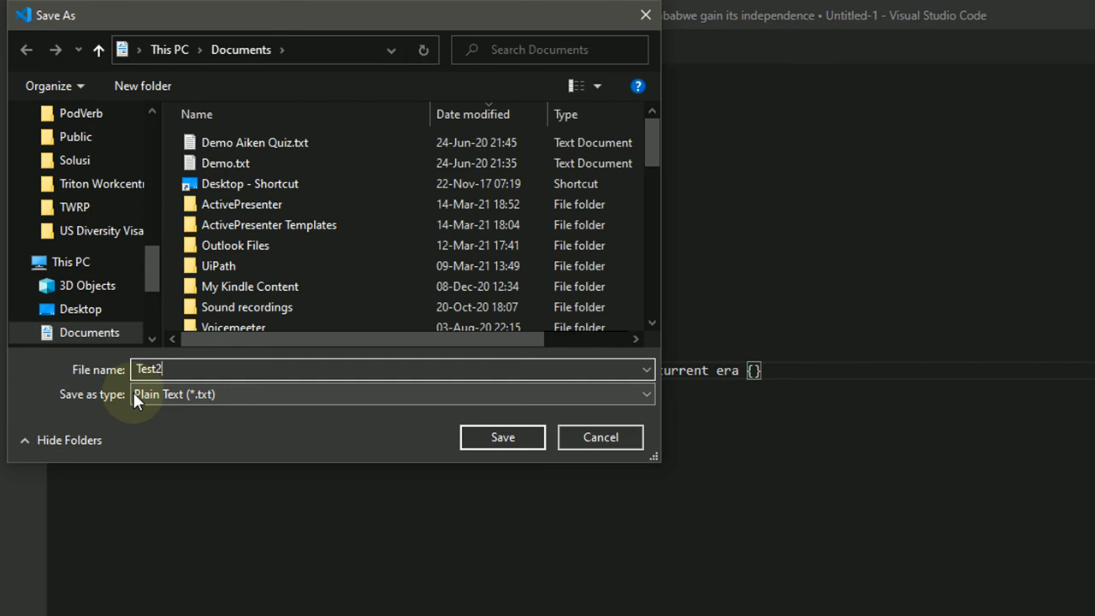
mouse_move(242, 403)
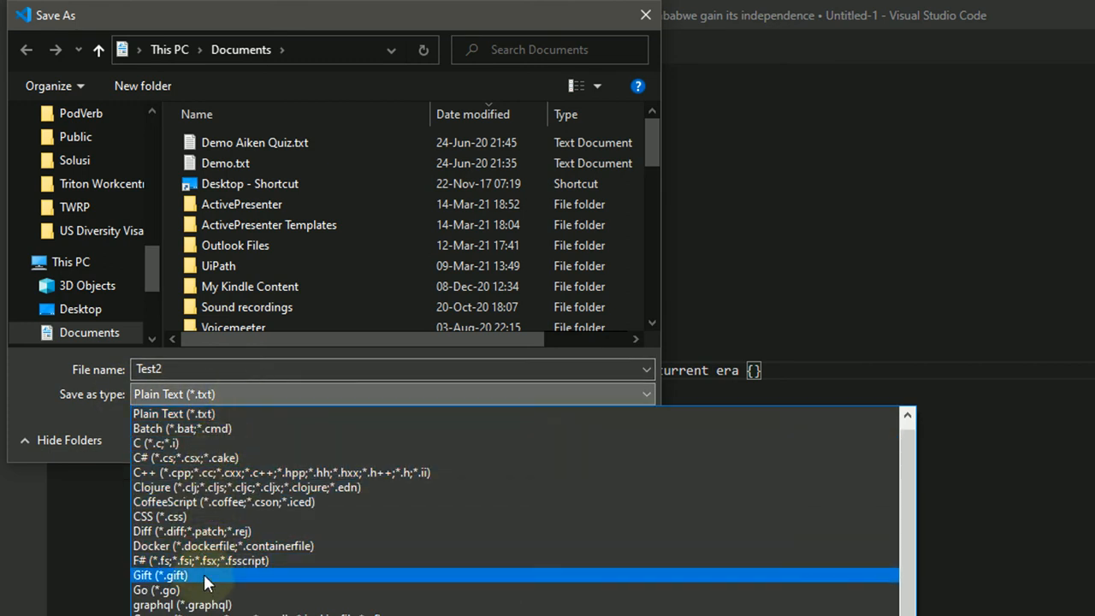
left_click(160, 575)
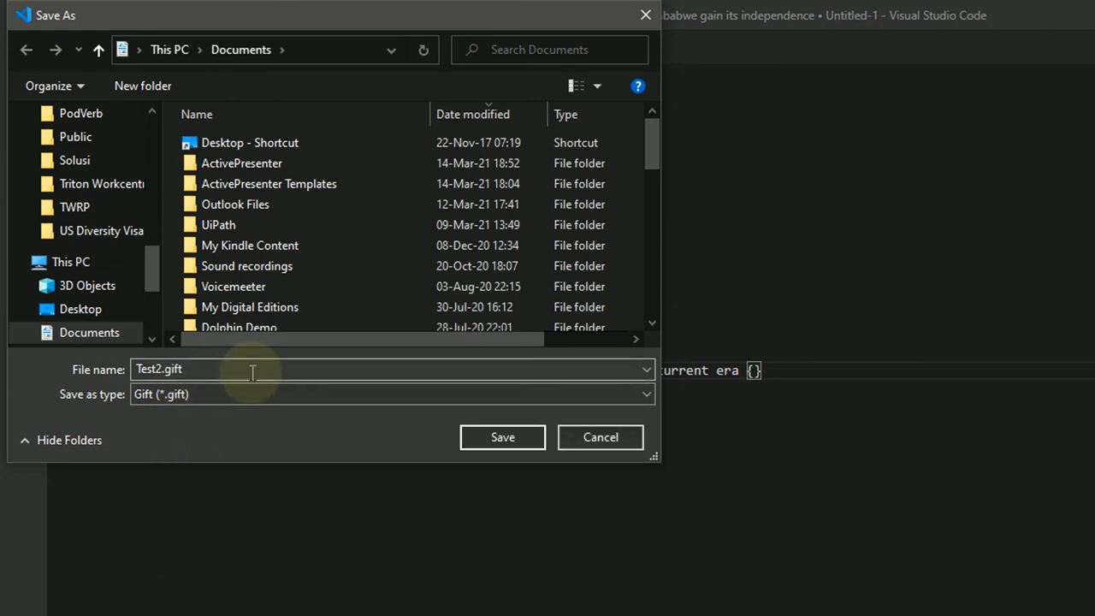
left_click(502, 437)
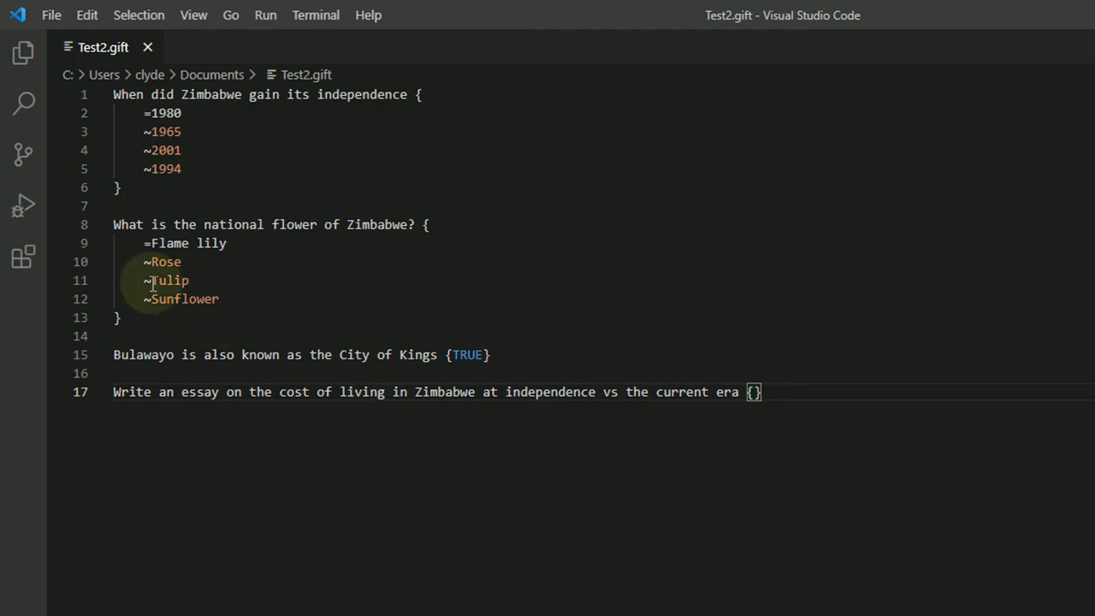
Open a side preview of Test2.gift from the editor's context menu
right_click(359, 363)
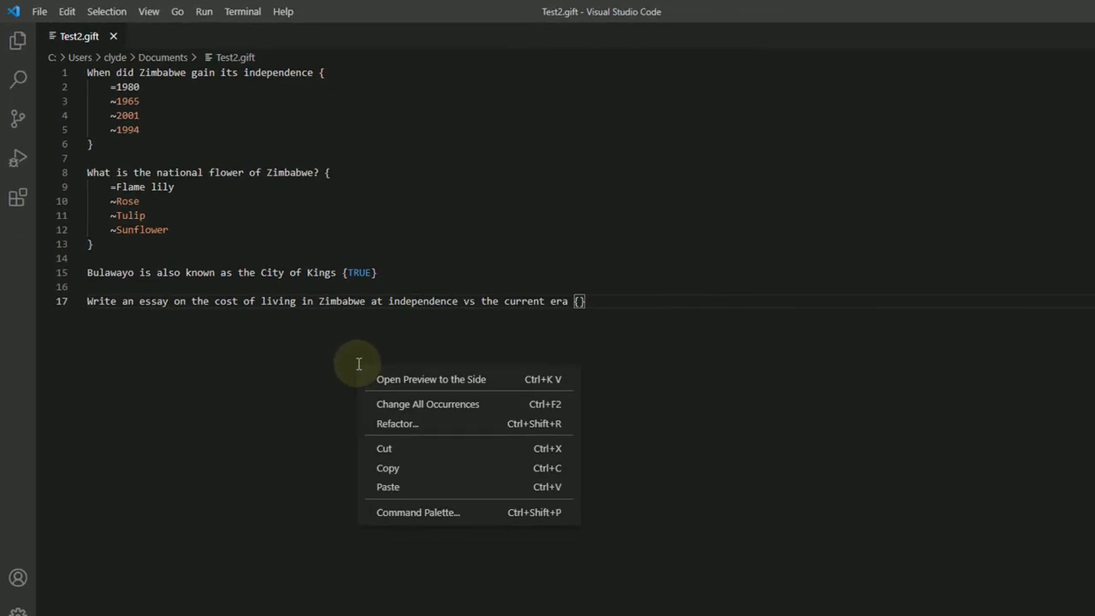
left_click(431, 379)
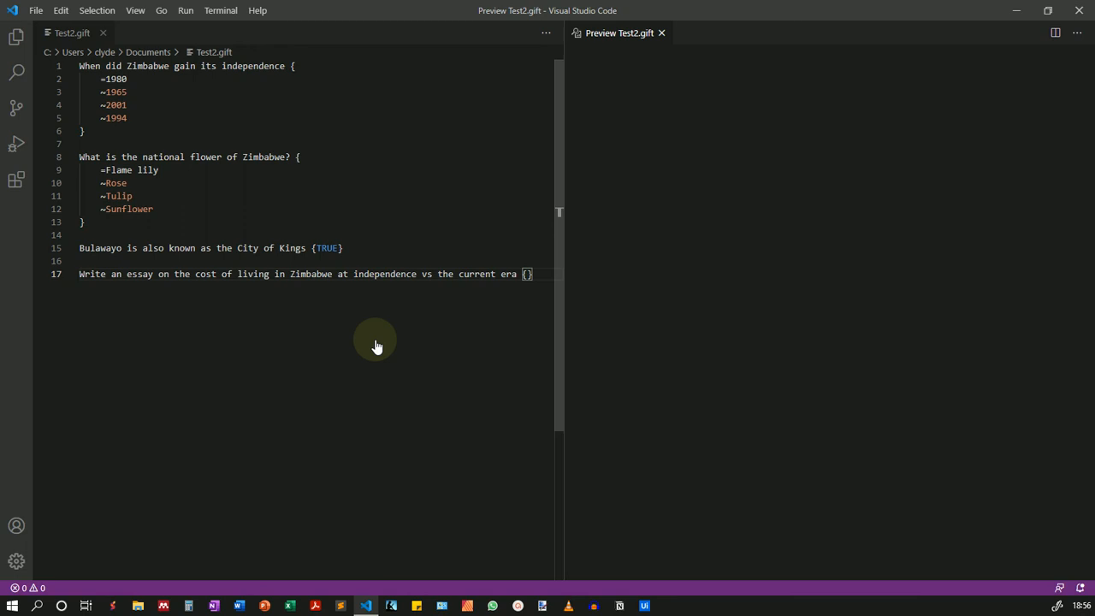